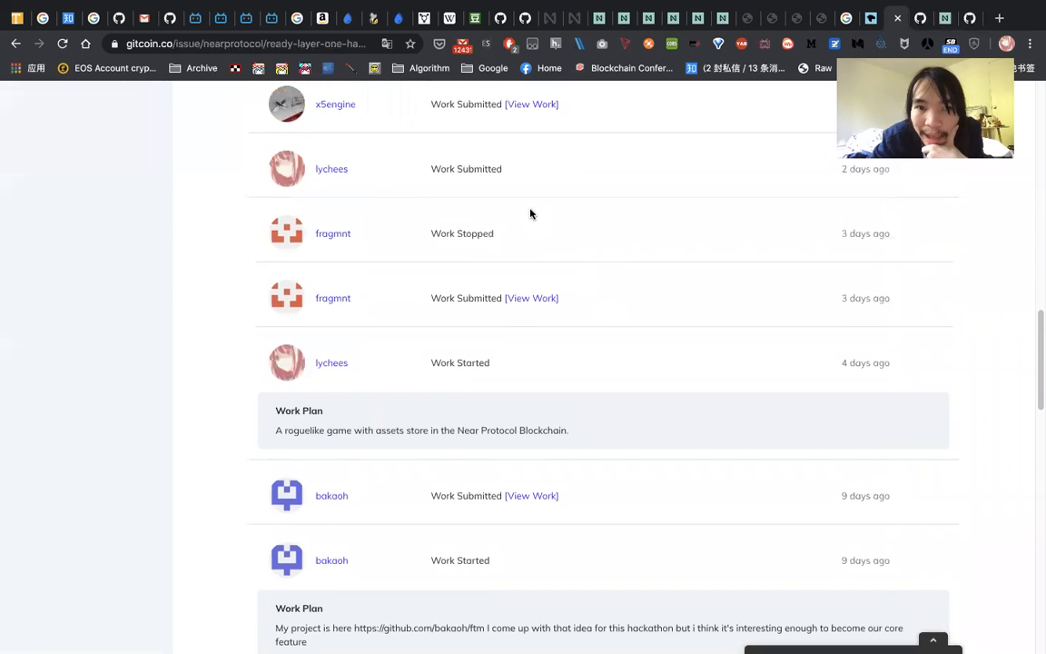
Walk the hero through floor 1's doors and rooms, then step into the rat
scroll(up, 3)
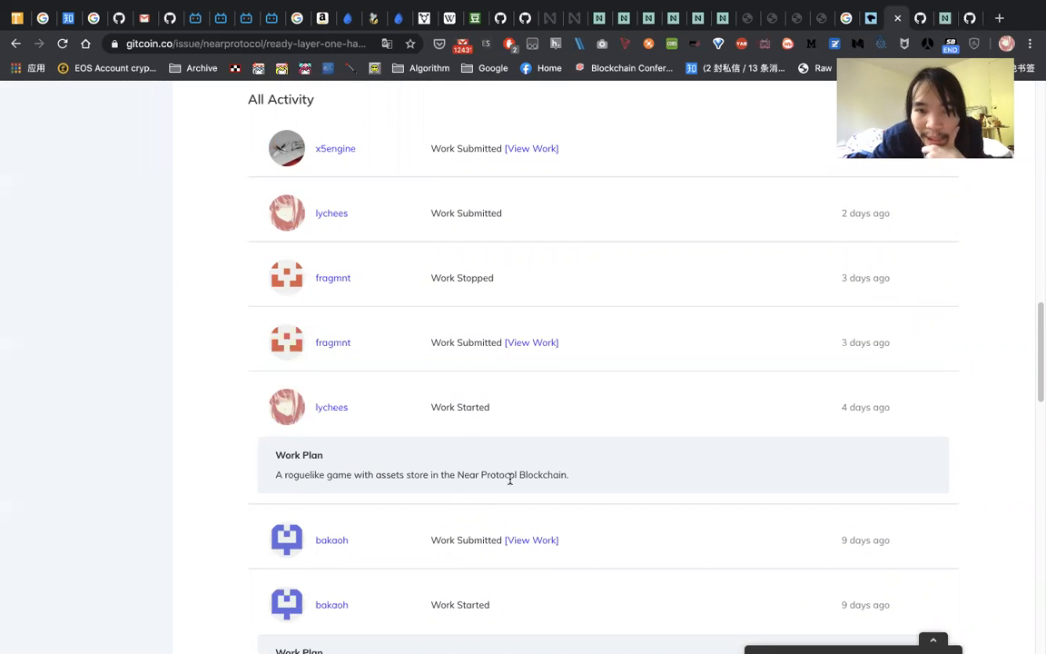
scroll(down, 3)
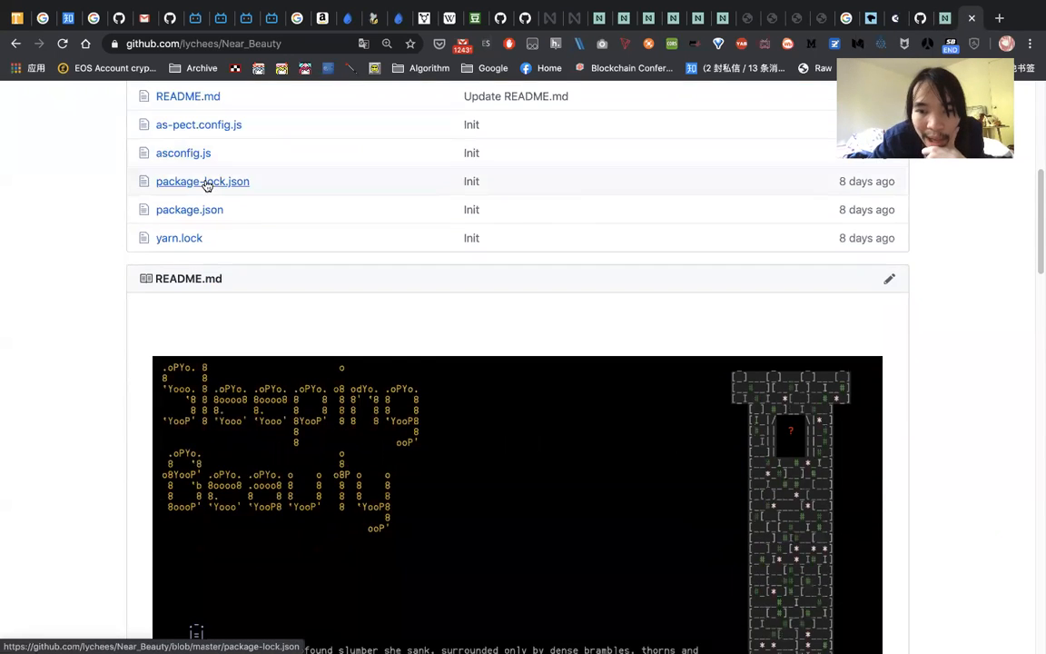
scroll(down, 3)
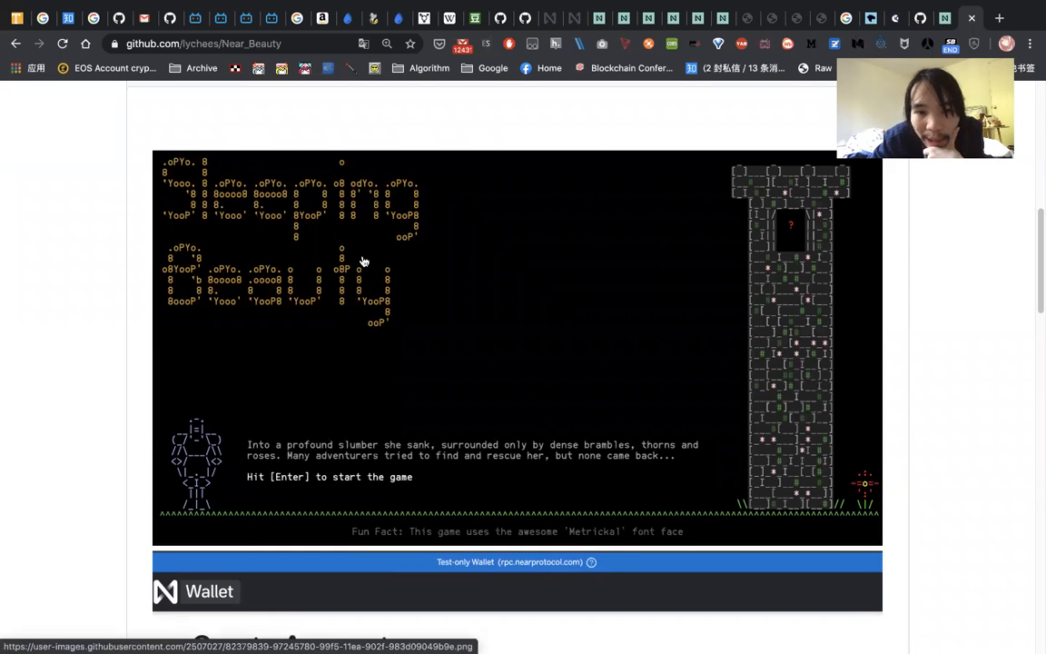
scroll(down, 3)
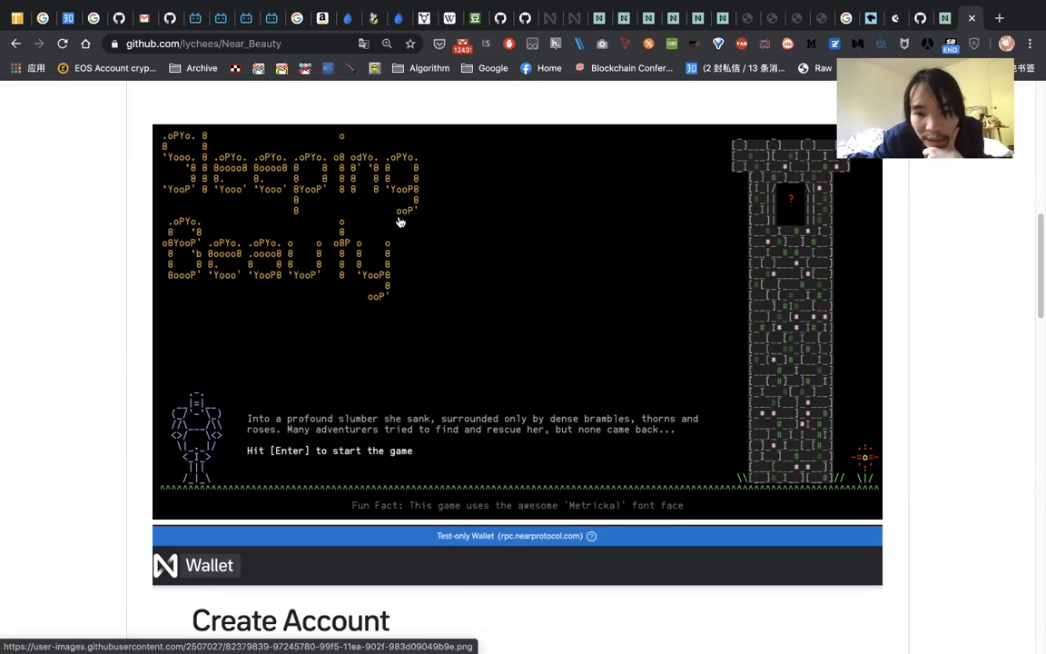
mouse_move(350, 226)
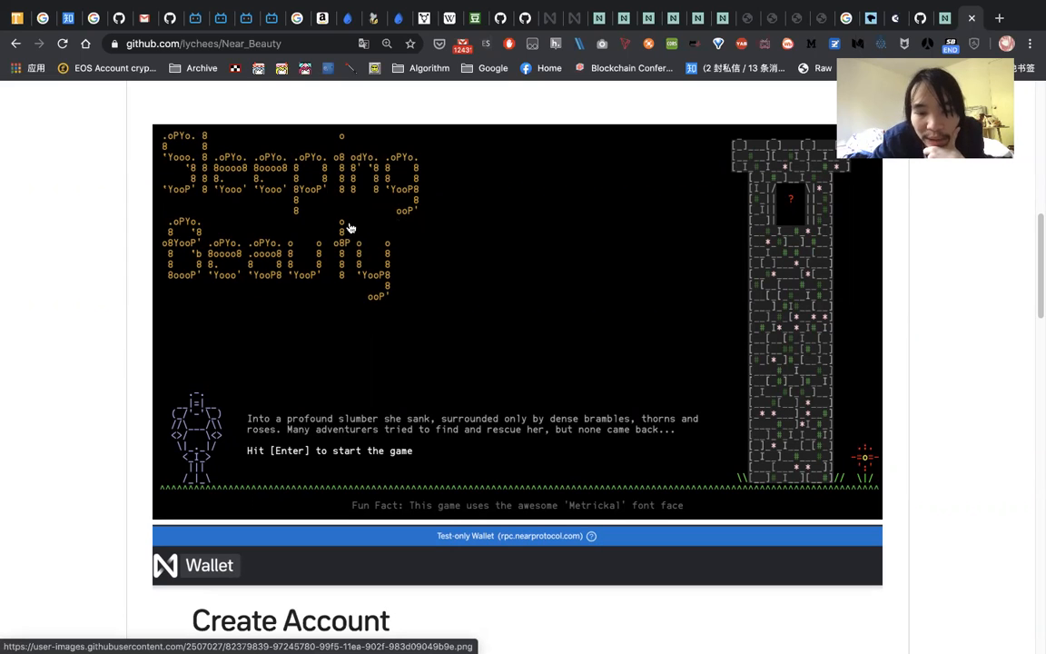
mouse_move(262, 343)
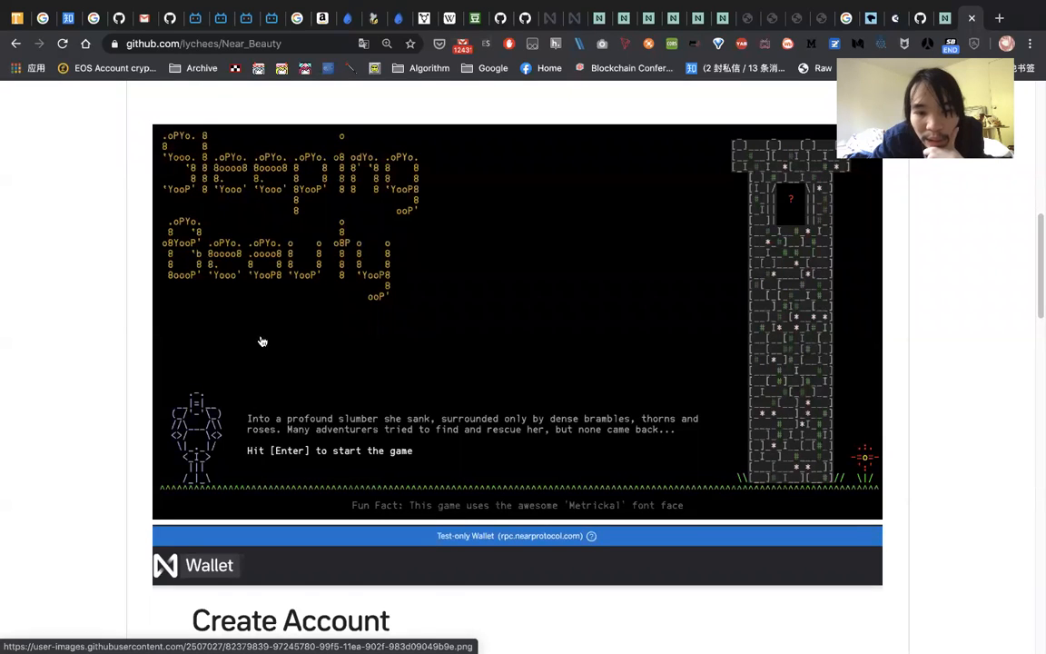
mouse_move(219, 382)
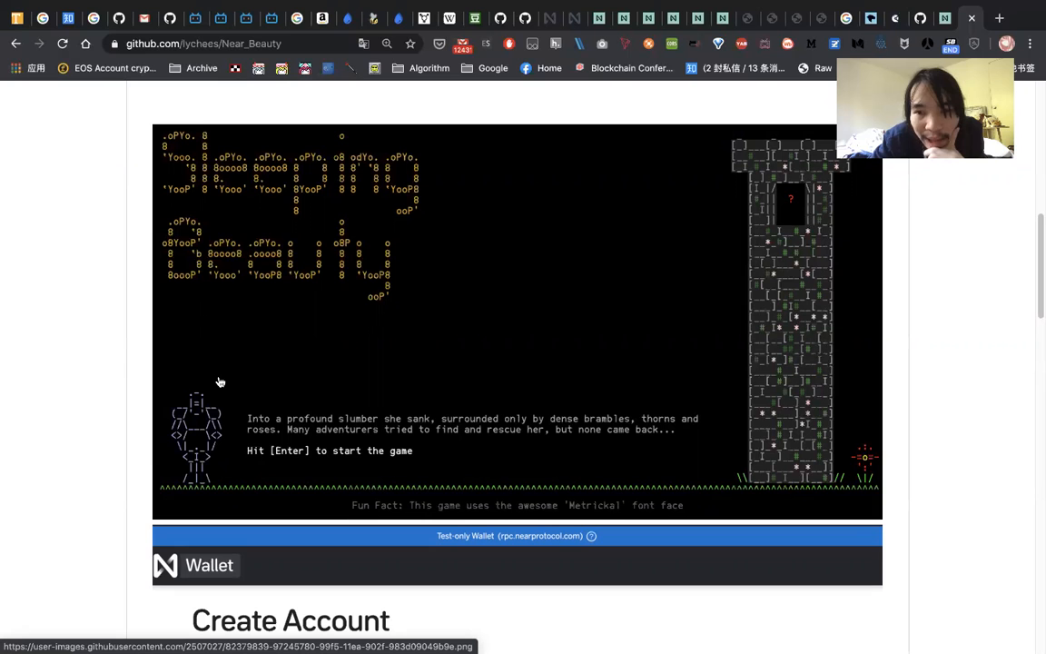
mouse_move(554, 302)
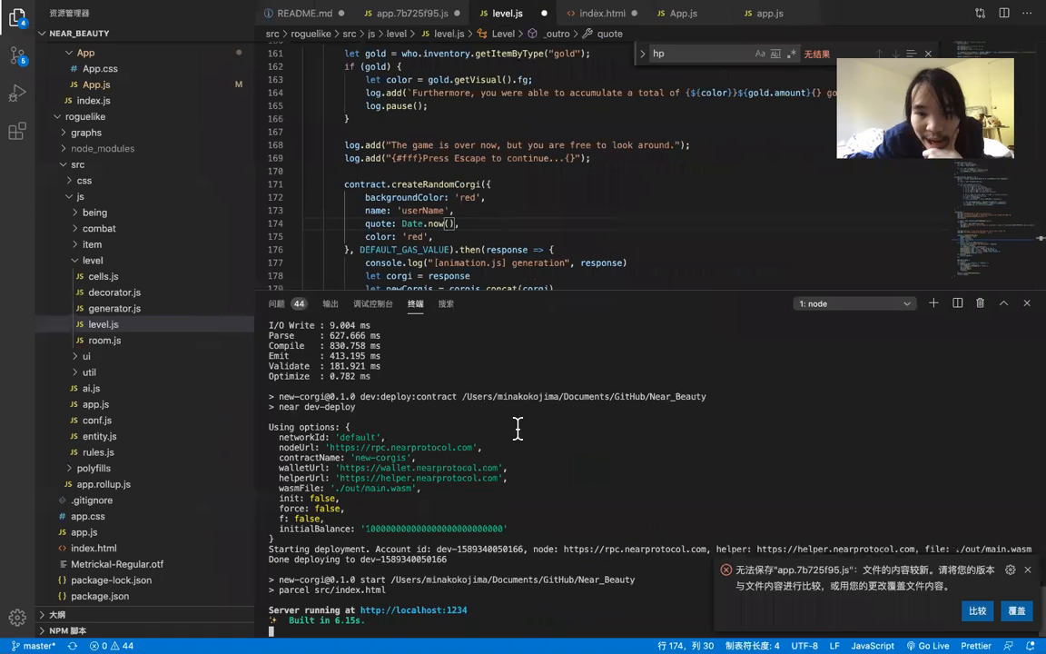
mouse_move(413, 609)
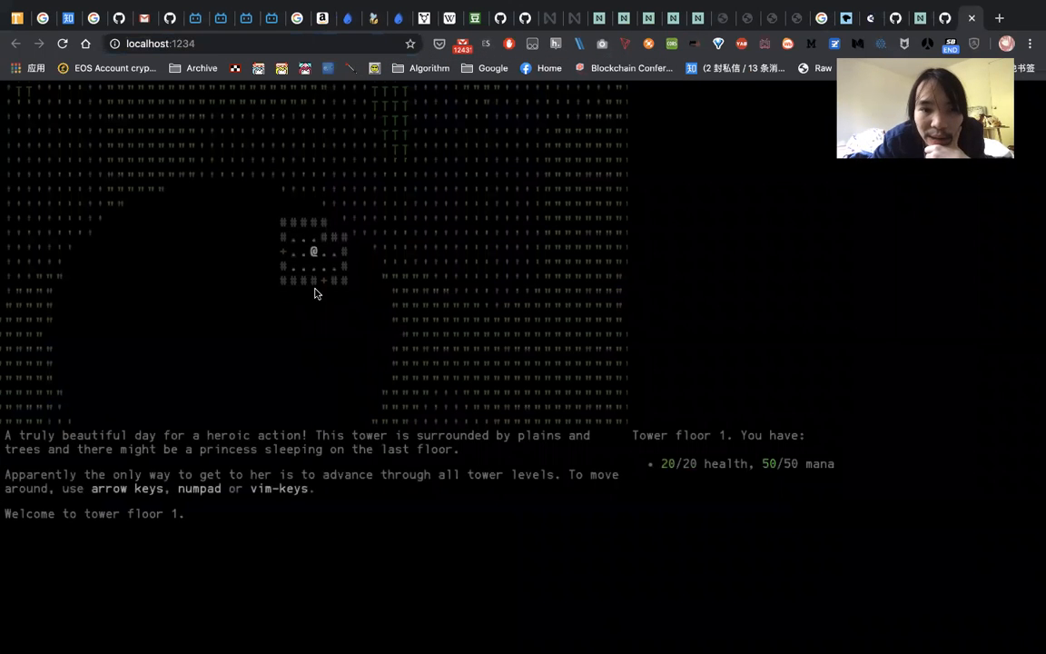
key(Down)
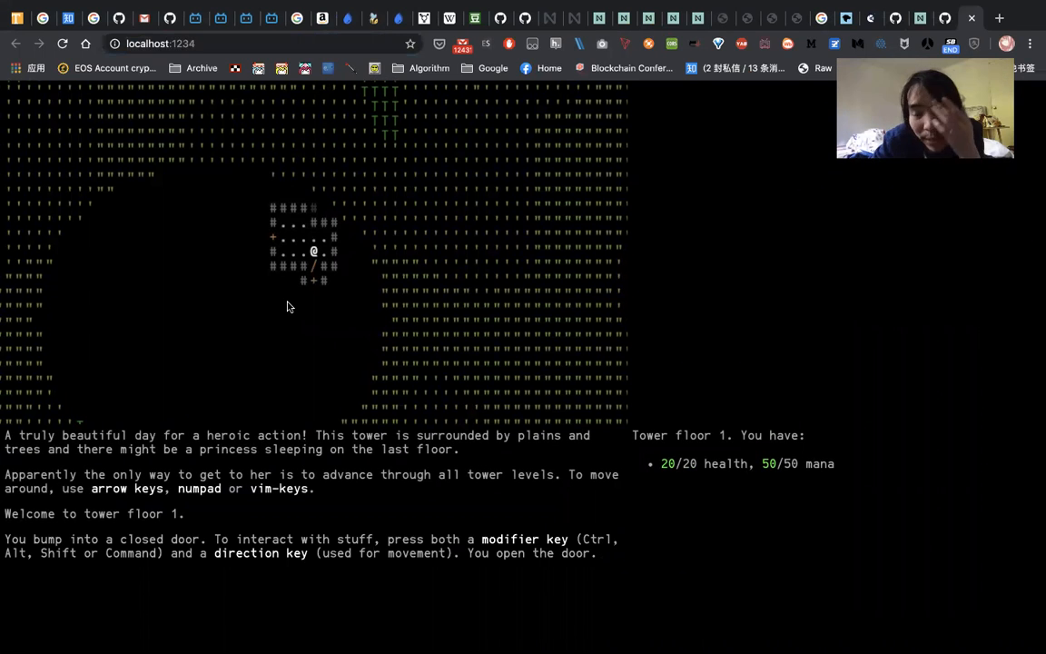
key(Down)
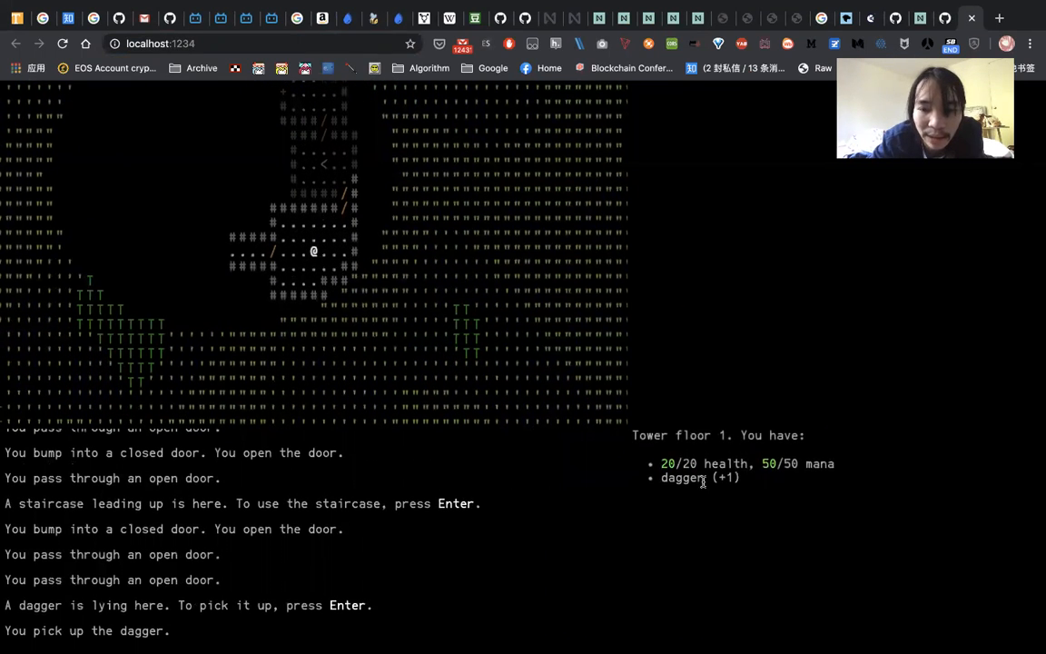
mouse_move(438, 426)
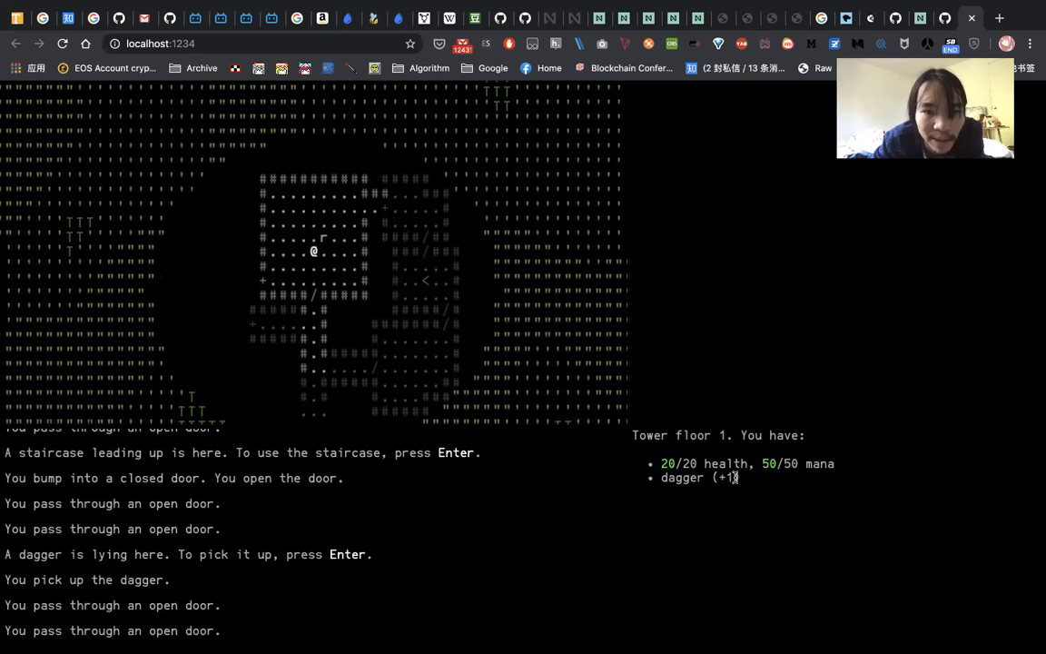
key(Right)
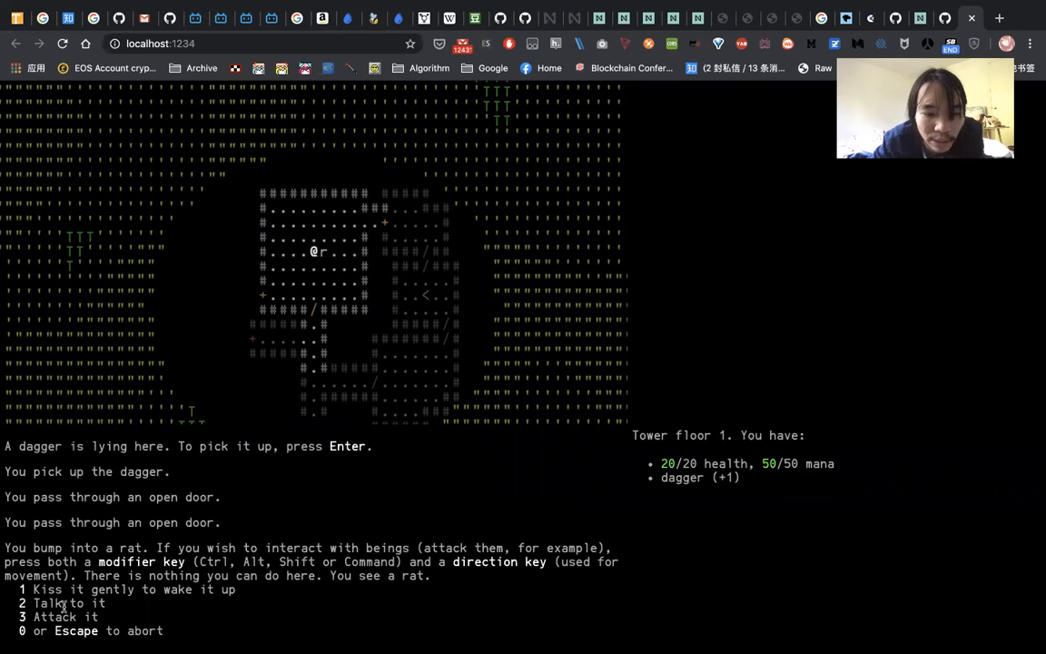
Pick option 2 to talk to the rat, then option 3 to attack it
key(2)
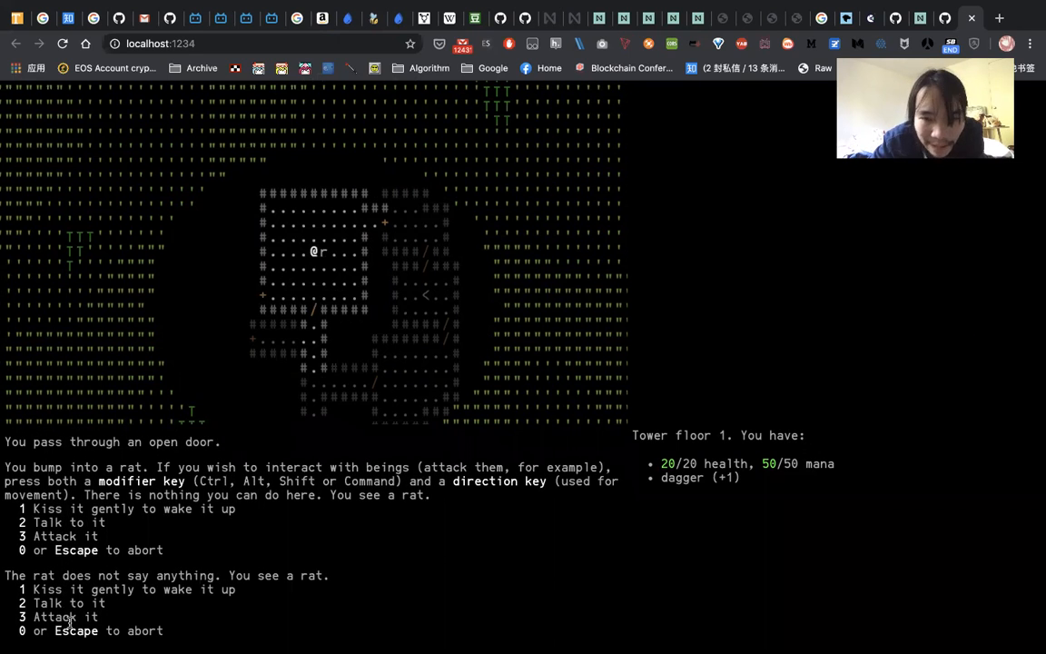
key(3)
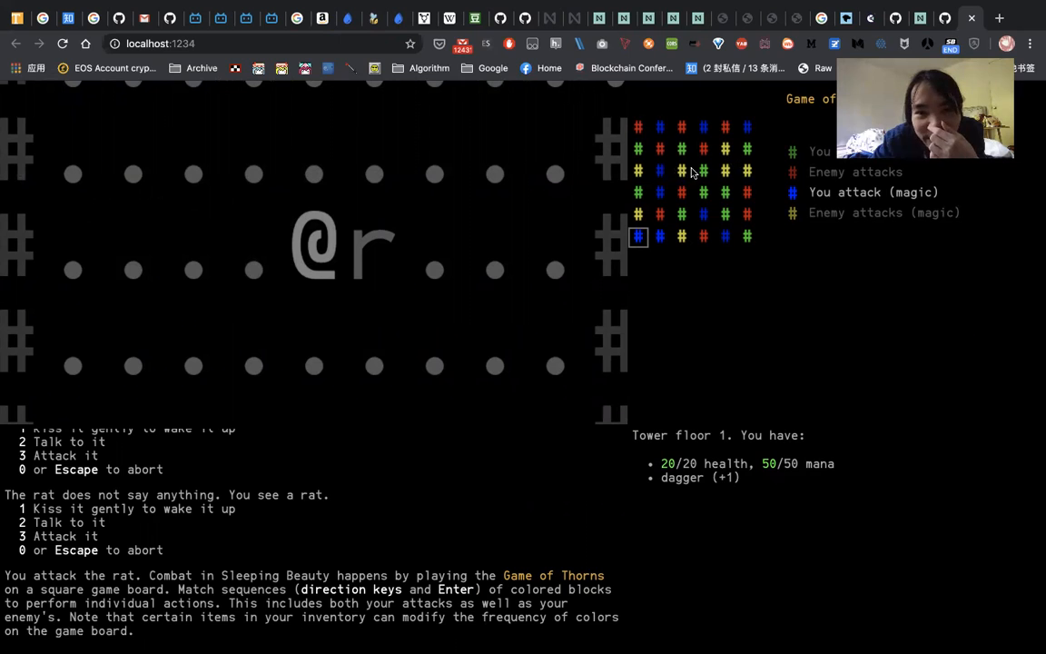
mouse_move(642, 178)
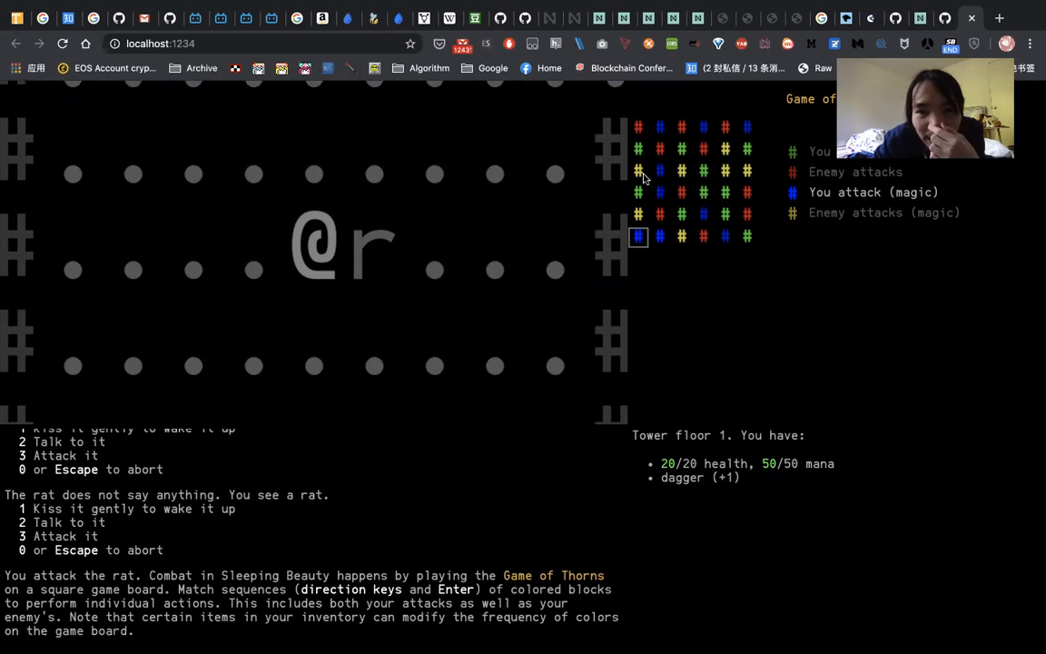
mouse_move(661, 188)
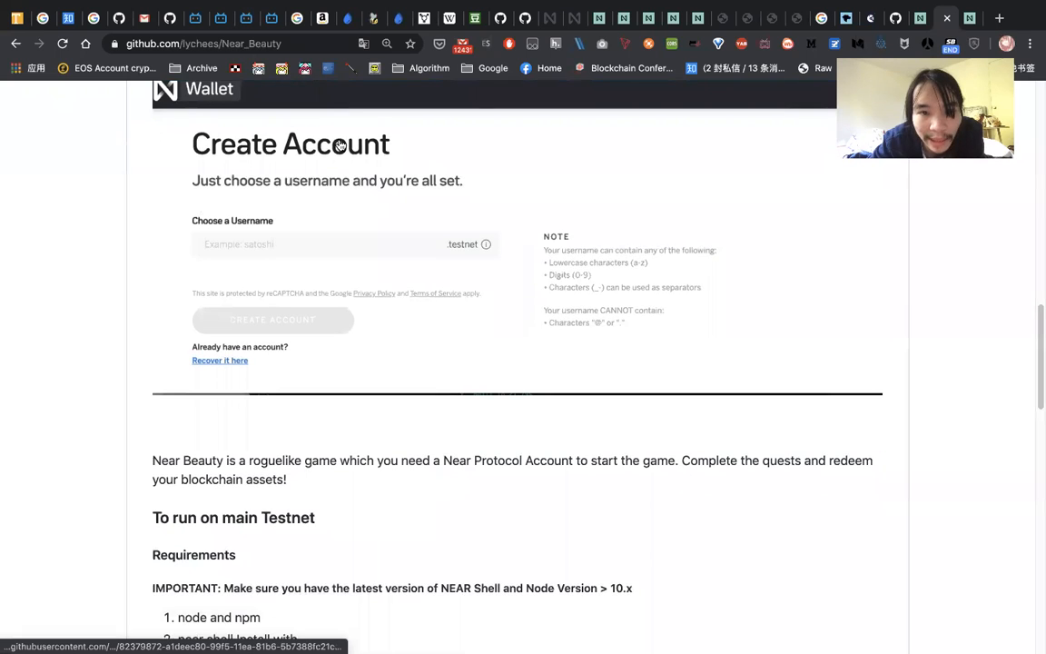
scroll(down, 3)
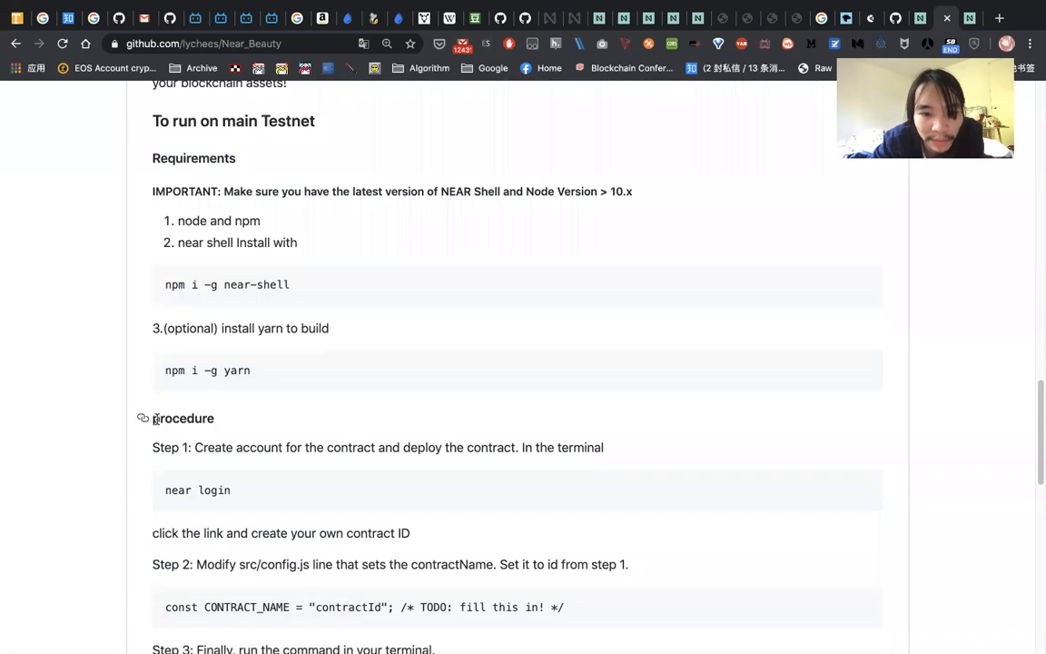